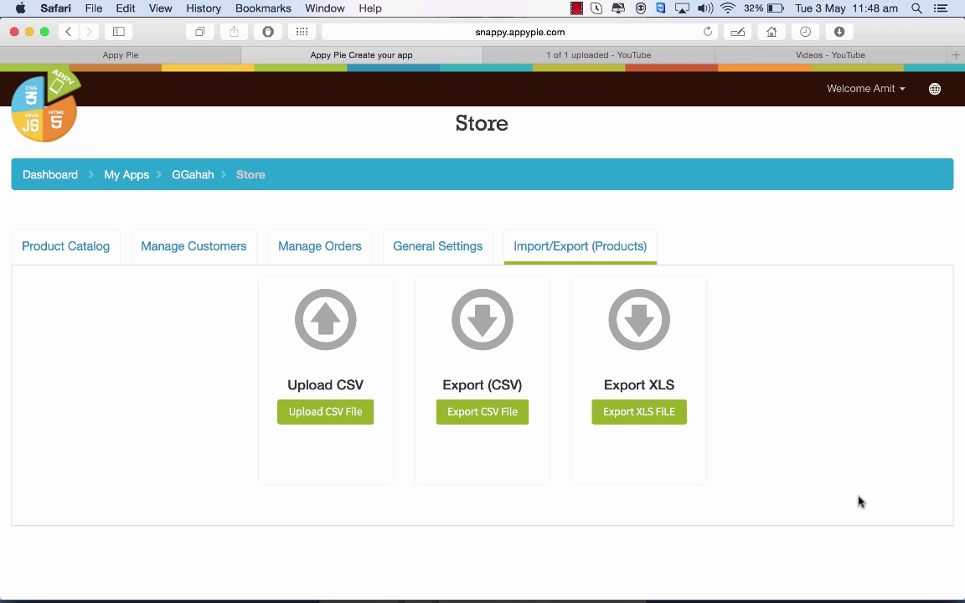
pyautogui.moveTo(141, 181)
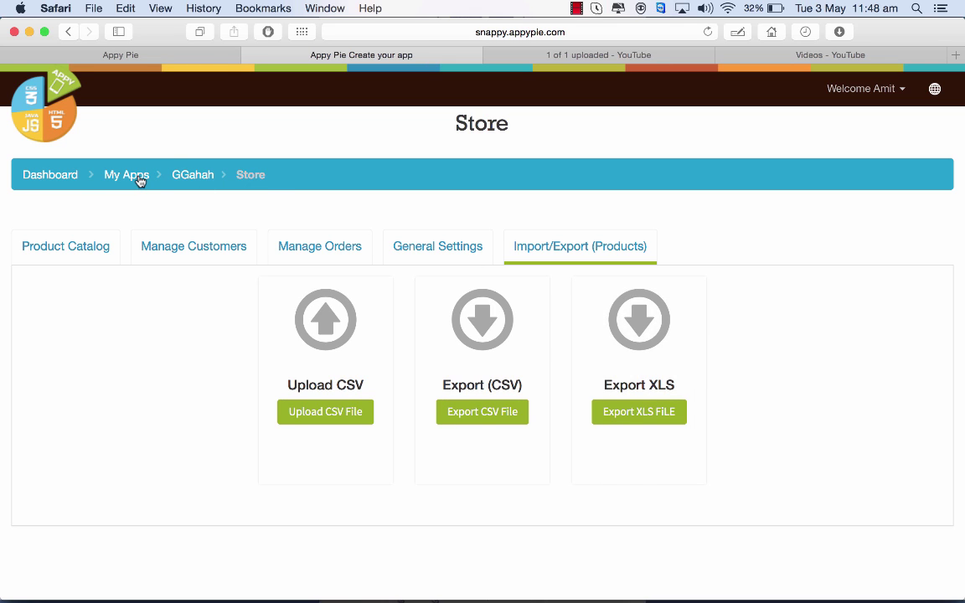
pyautogui.moveTo(566, 251)
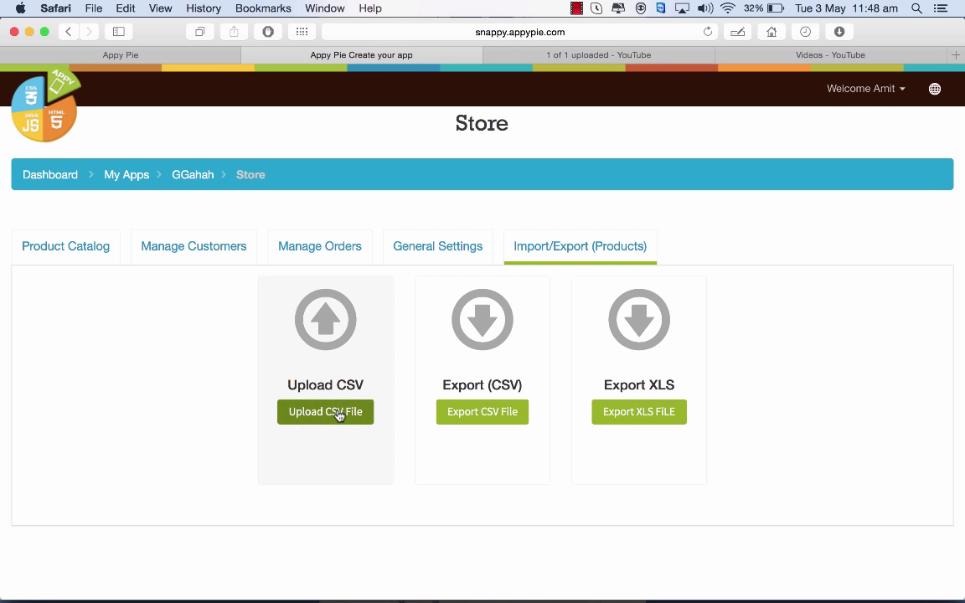
# - Download the sample mcommerce_product.csv from the Upload CSV options and view it in Excel
pyautogui.click(325, 412)
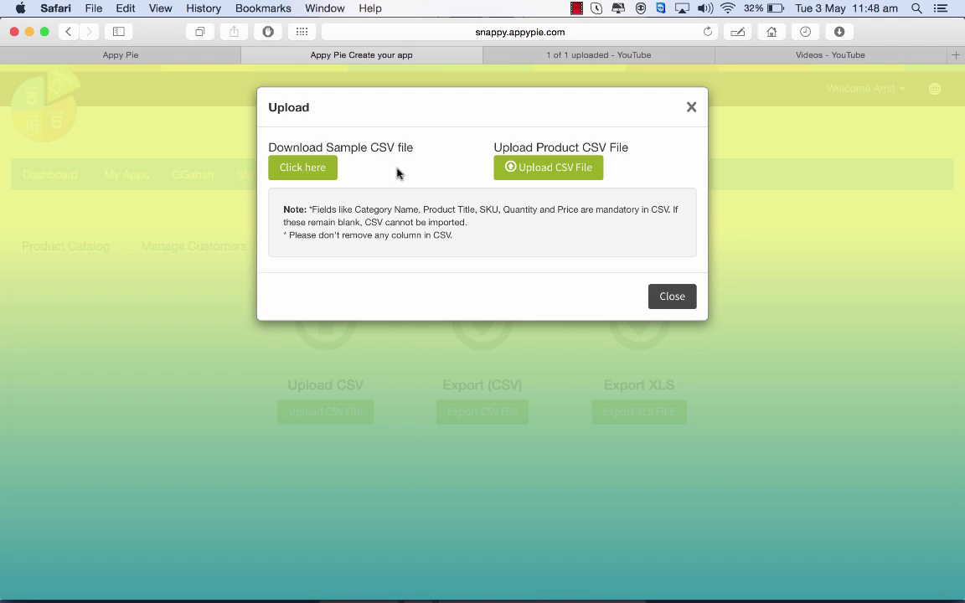
pyautogui.moveTo(365, 187)
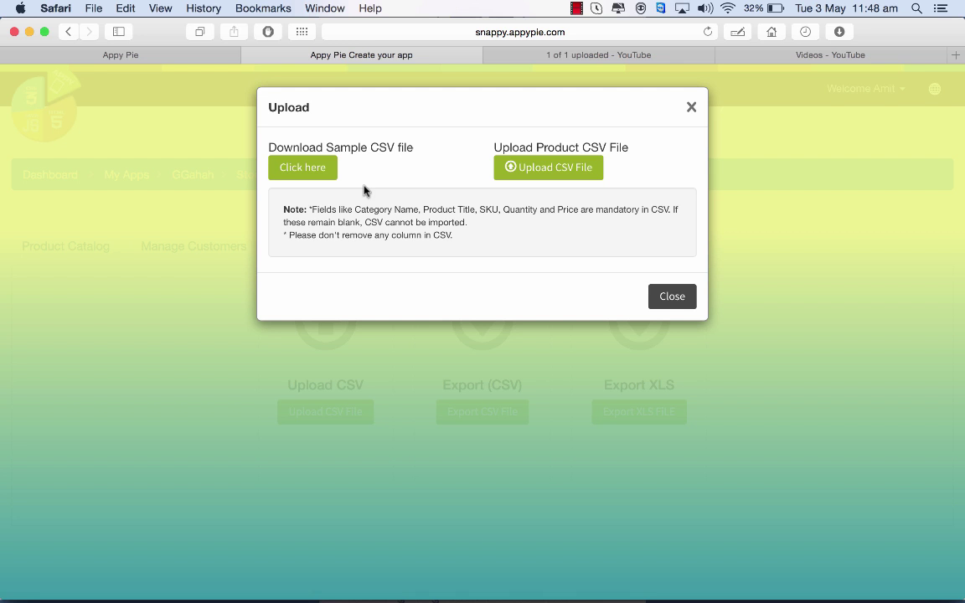
pyautogui.click(302, 168)
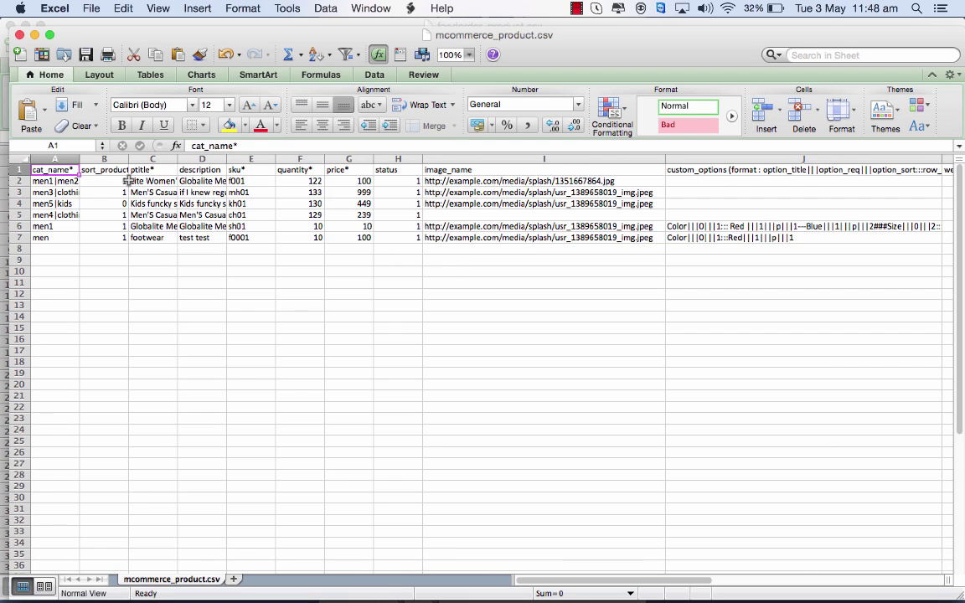
# - Widen the cat_name* column and review the first product's category, sort order, description and SKU
pyautogui.moveTo(126, 159); pyautogui.dragTo(114, 159)
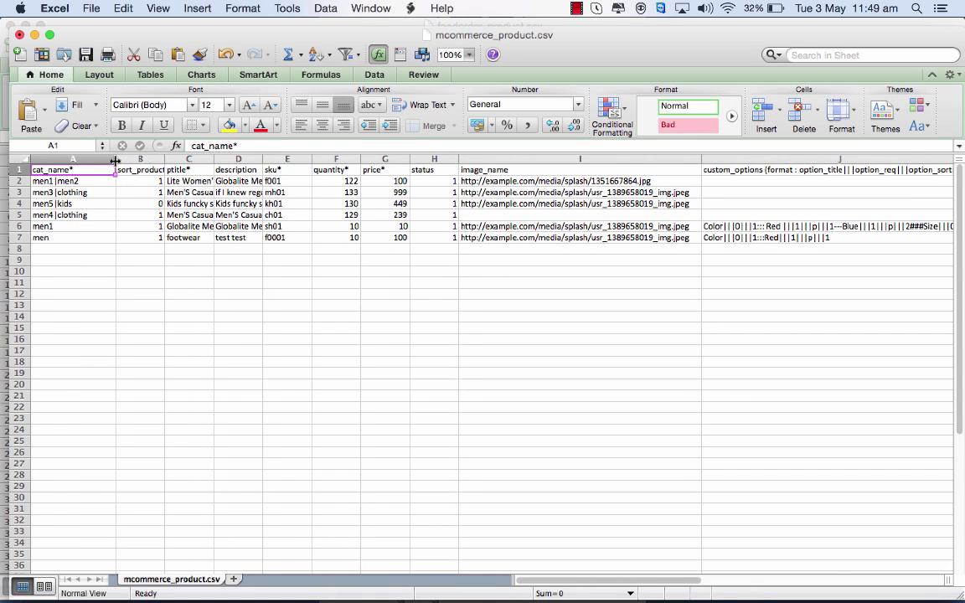
pyautogui.click(50, 177)
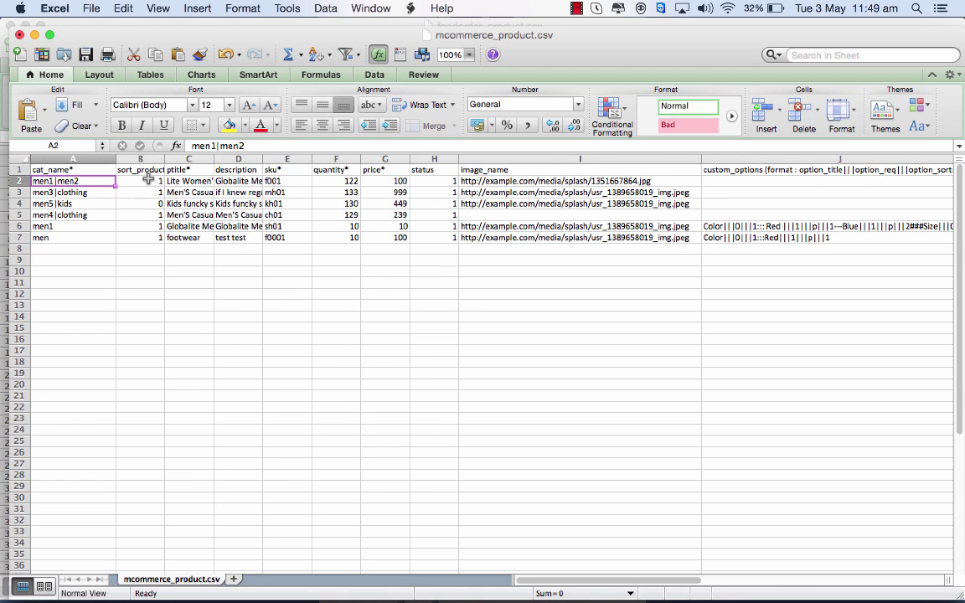
pyautogui.click(140, 181)
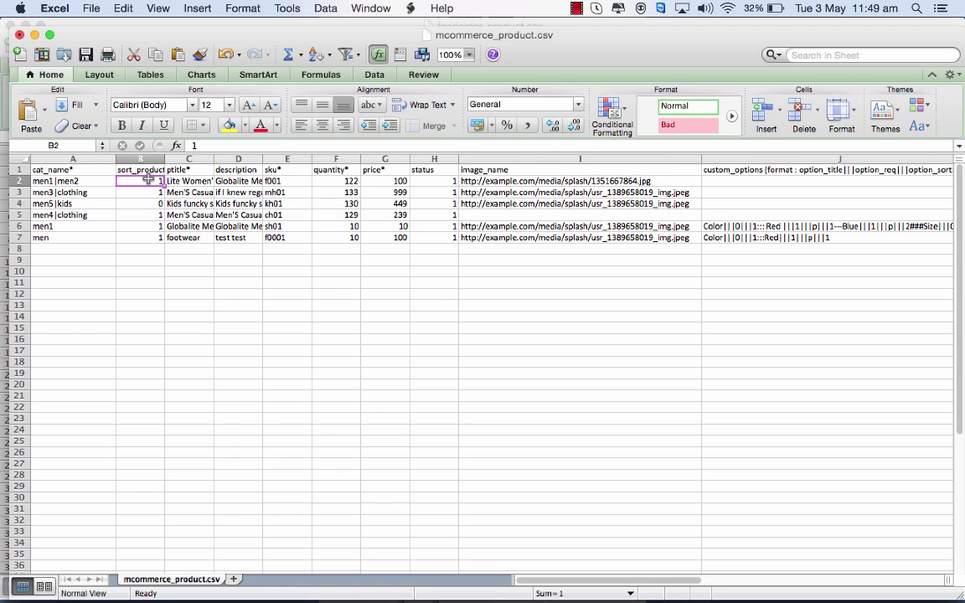
pyautogui.click(188, 181)
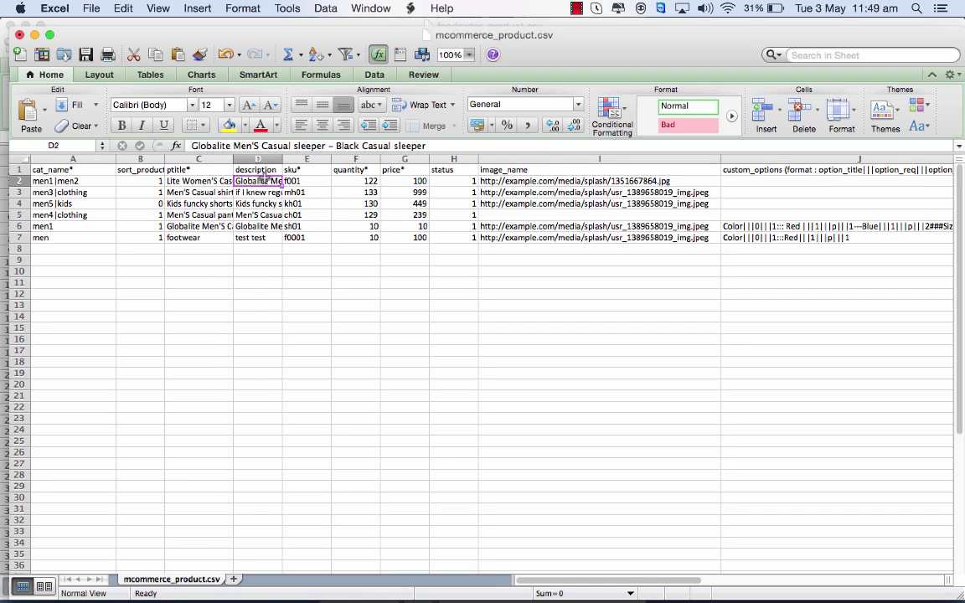
pyautogui.click(305, 181)
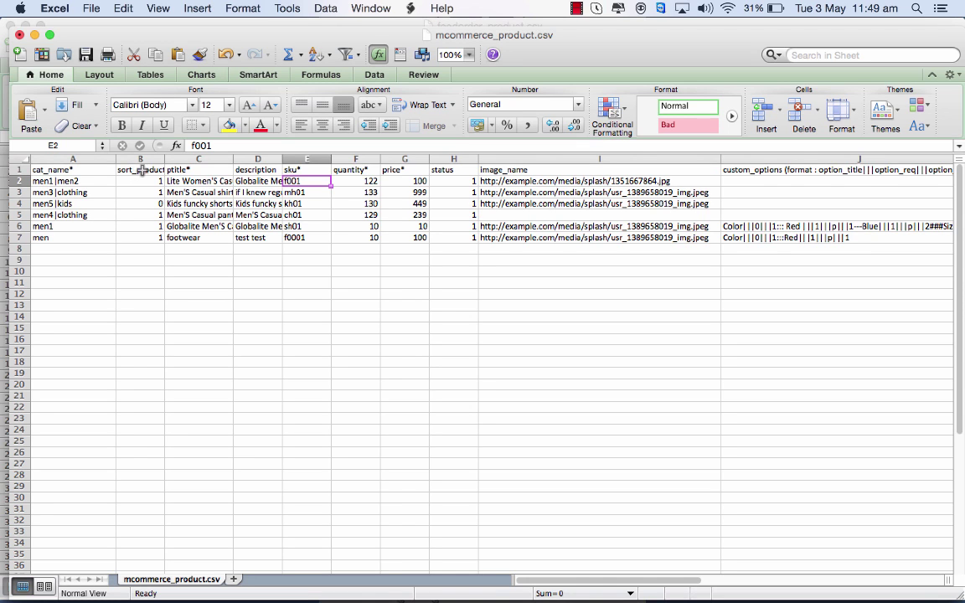
# - Review the first product's price, status and image URL entries
pyautogui.click(197, 181)
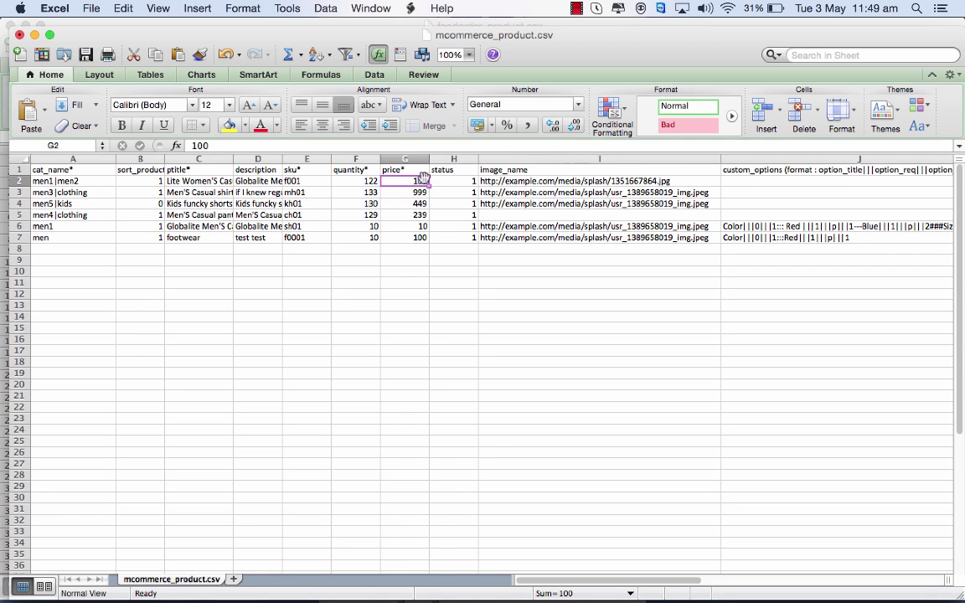
pyautogui.click(453, 181)
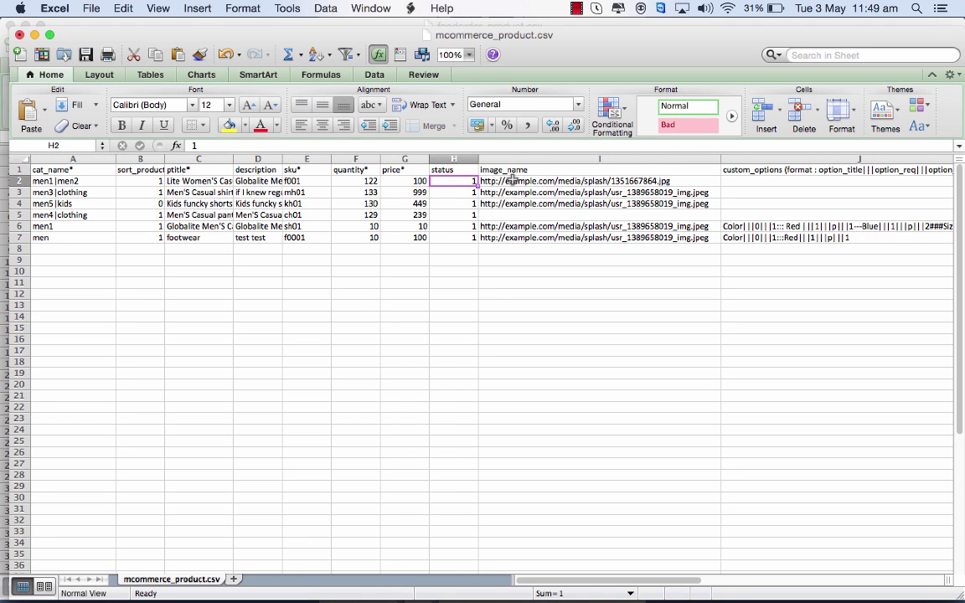
pyautogui.click(564, 181)
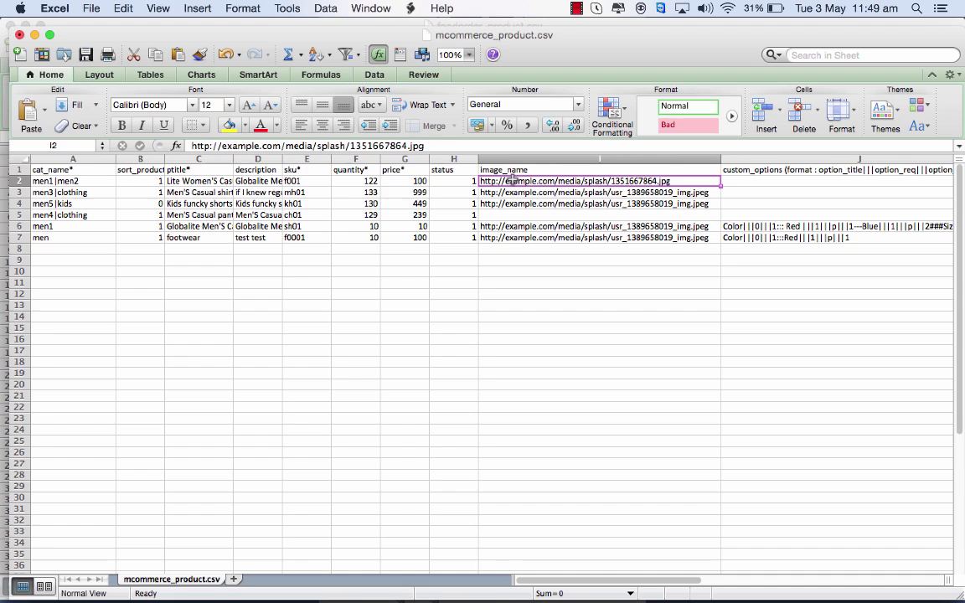
pyautogui.click(59, 181)
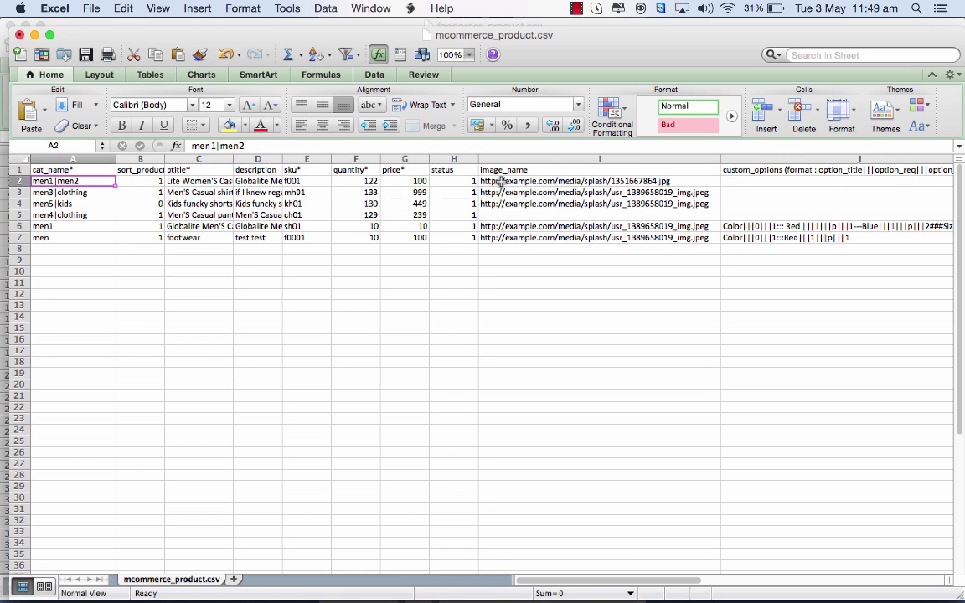
pyautogui.click(590, 181)
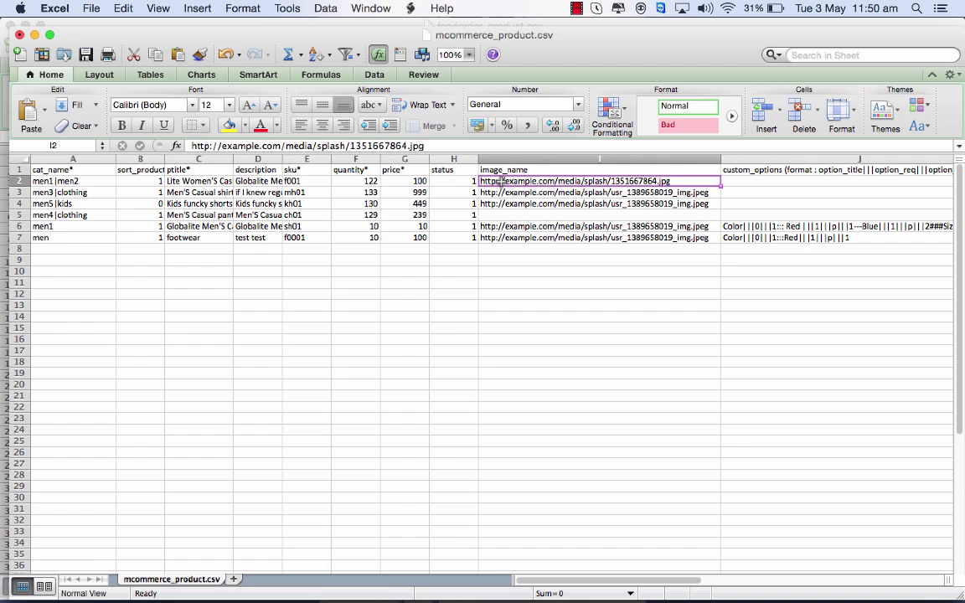
pyautogui.moveTo(821, 275)
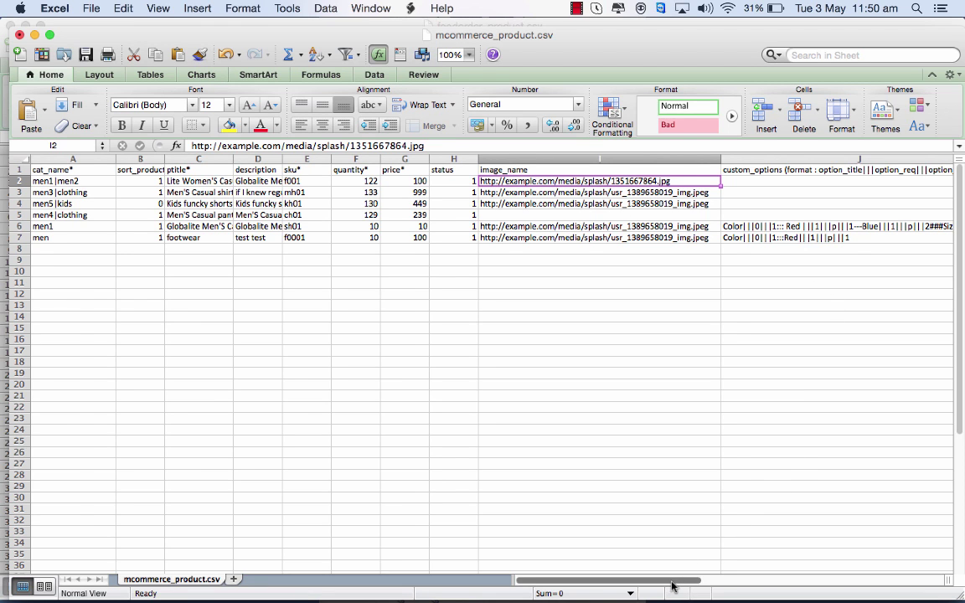
pyautogui.hscroll(3)
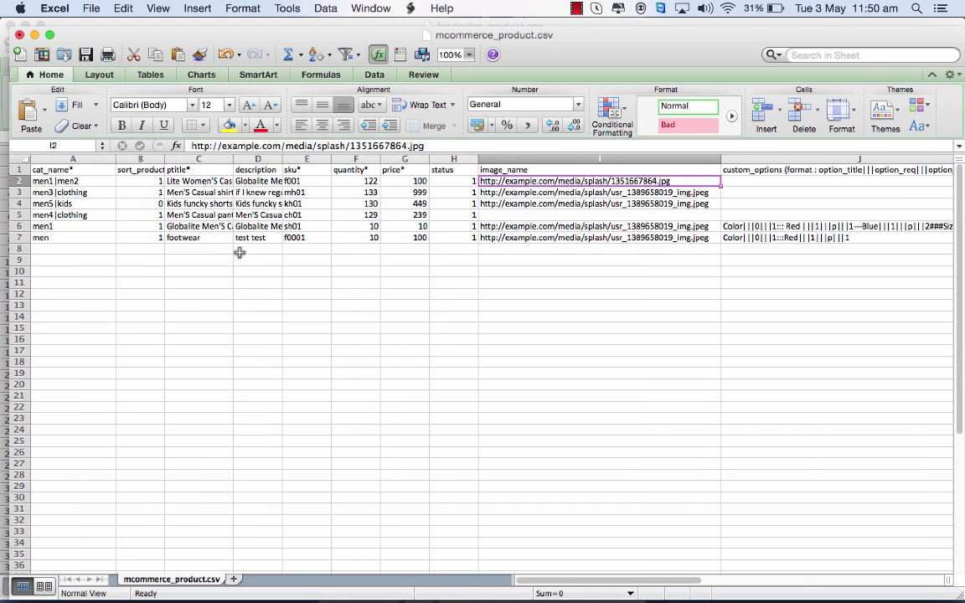
pyautogui.click(50, 227)
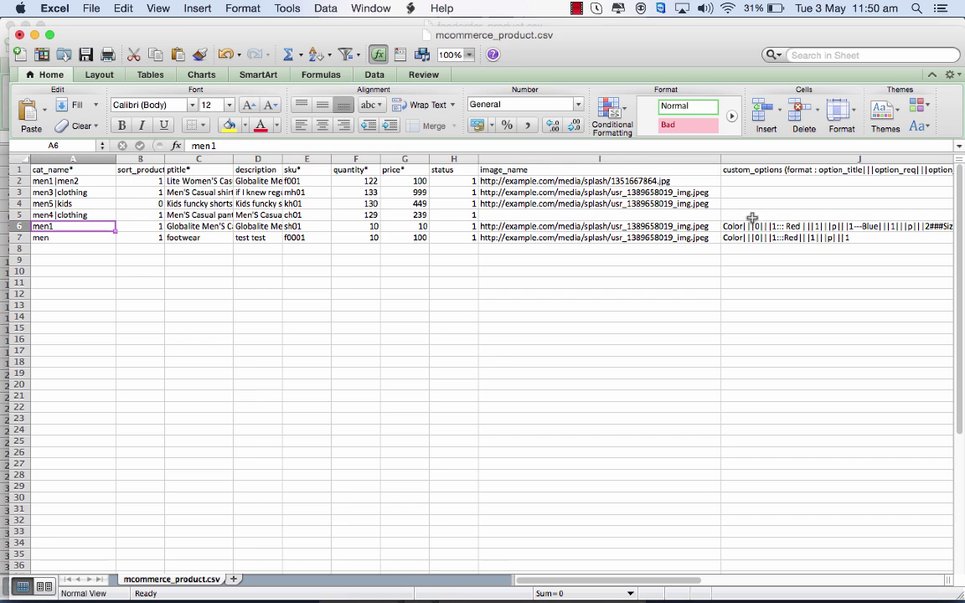
pyautogui.click(838, 226)
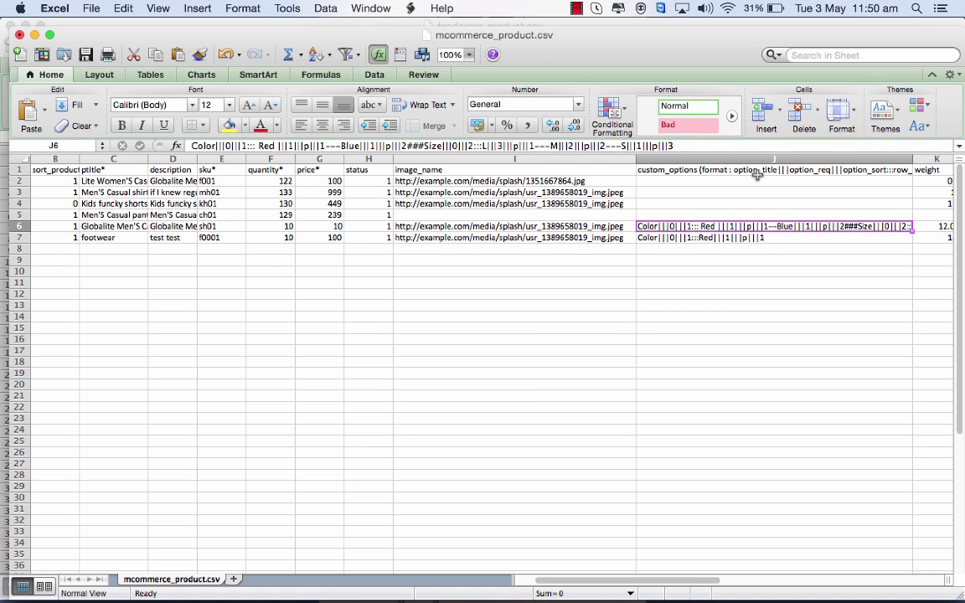
pyautogui.moveTo(665, 188)
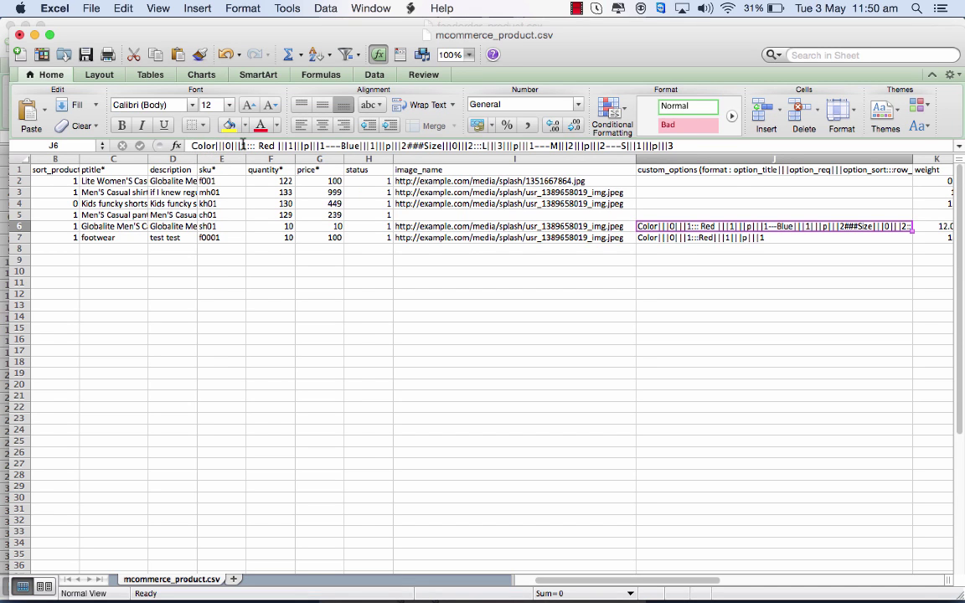
pyautogui.moveTo(692, 134)
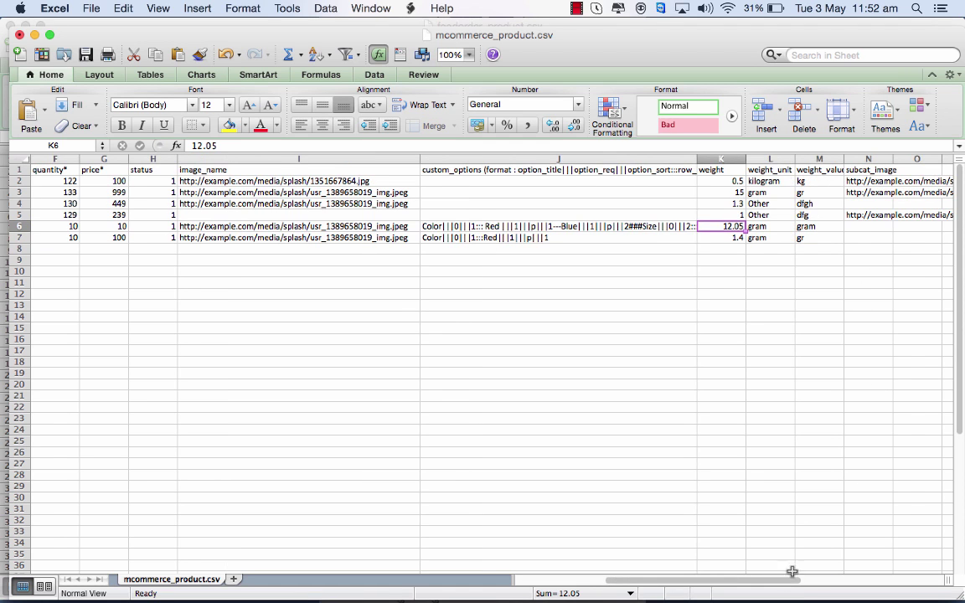
# - Finish reviewing the fifth product's entries, then start choosing the CSV file to upload in Appy Pie
pyautogui.click(873, 226)
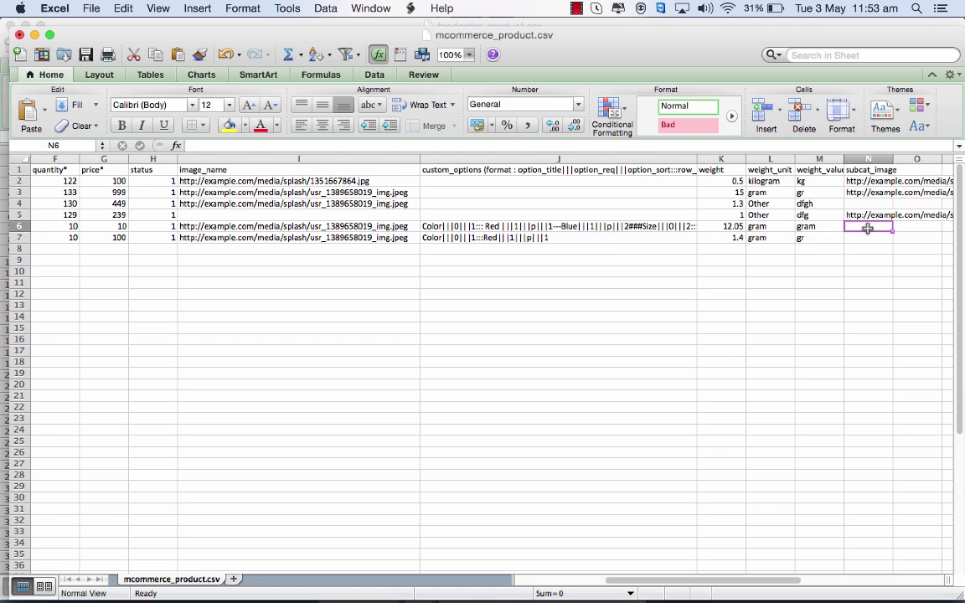
pyautogui.click(533, 226)
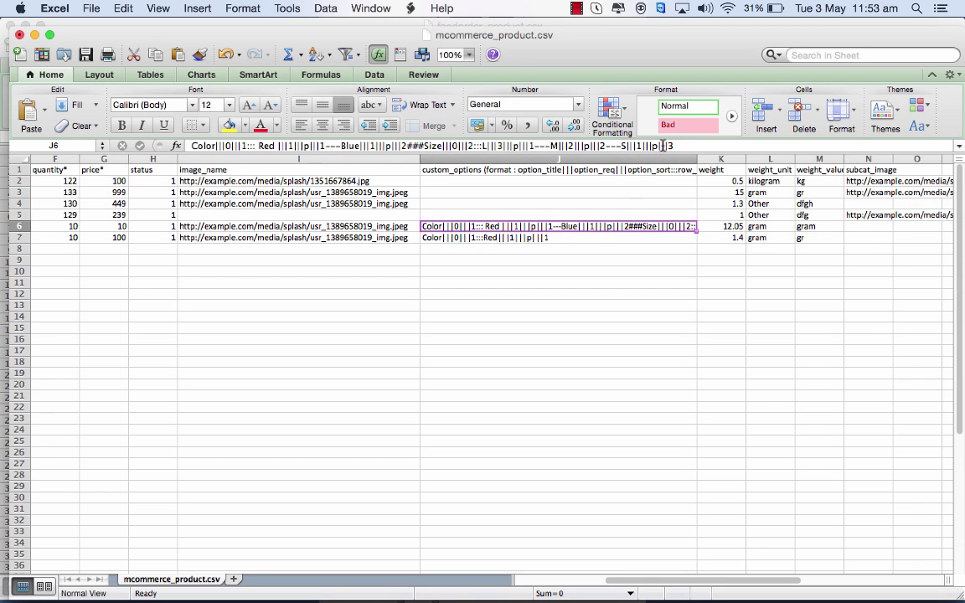
pyautogui.moveTo(818, 327)
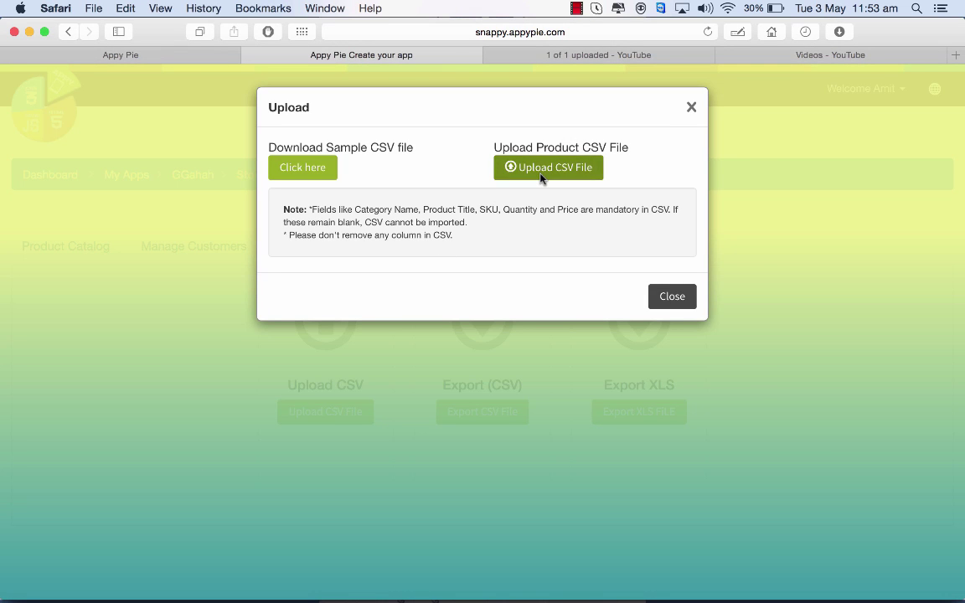
pyautogui.click(548, 168)
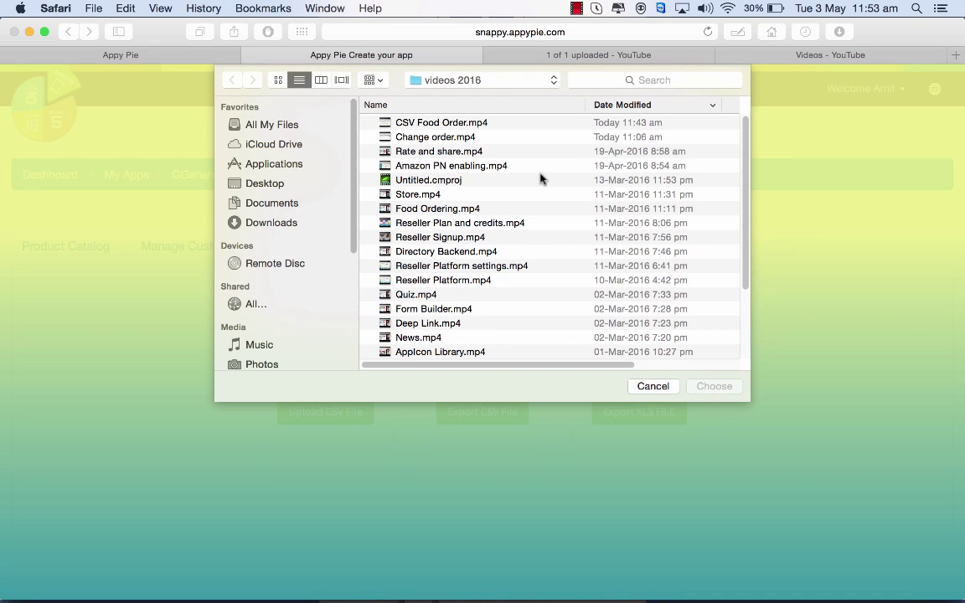